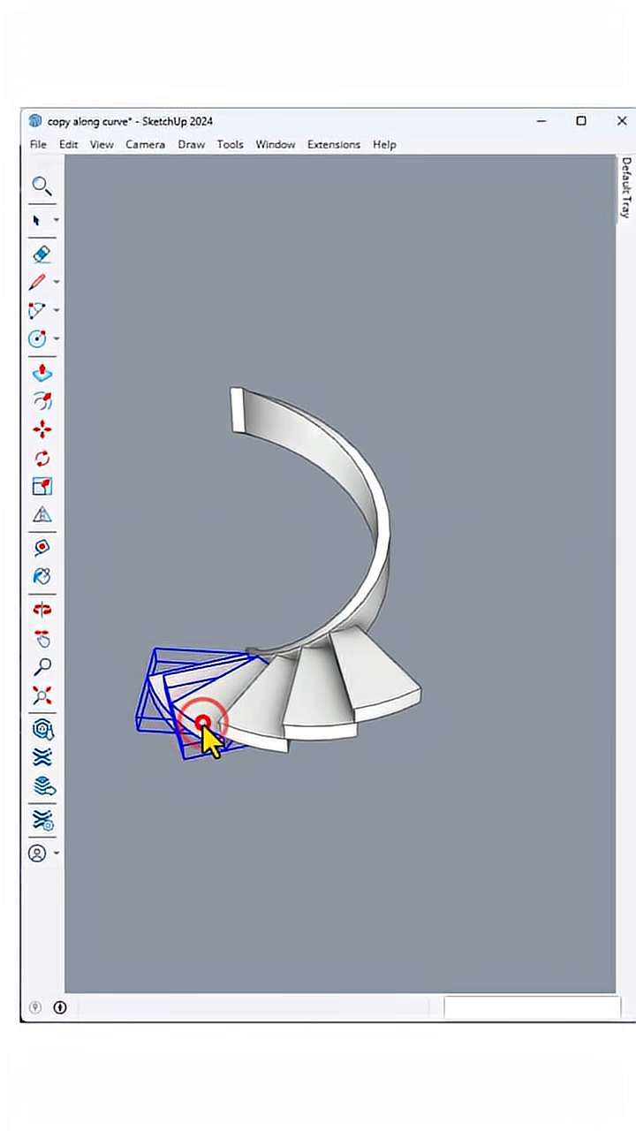
Step: Draw a concentric ring face on the ground around the base of the helical stringer
left_click(205, 732)
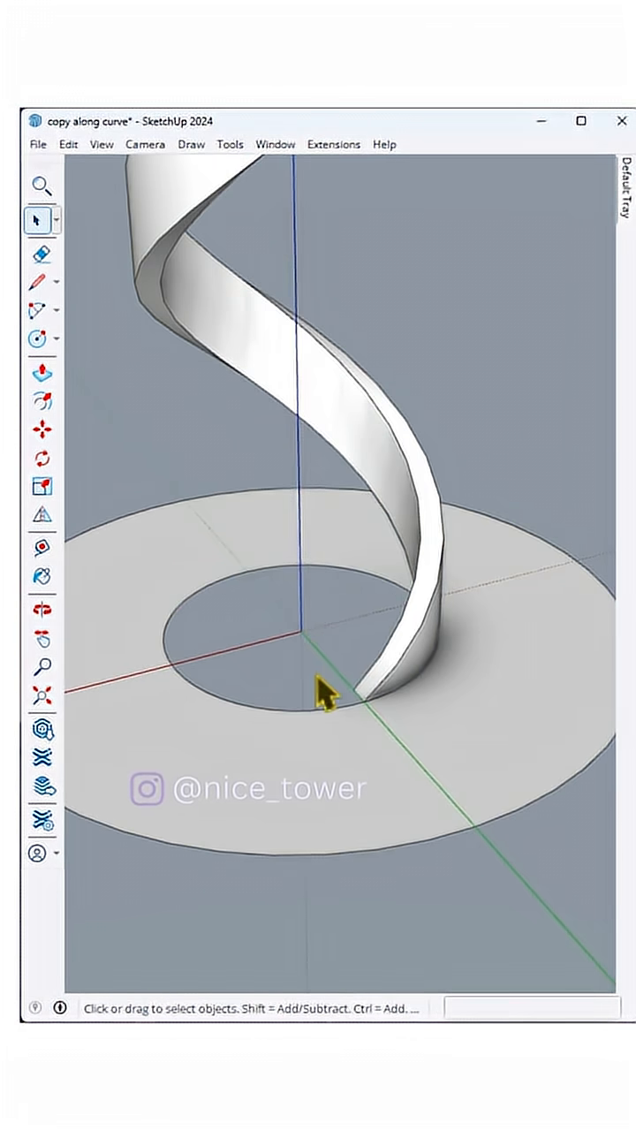
Step: Cut the ring into radial wedges and erase all but one wedge at the stringer's foot
left_click(407, 760)
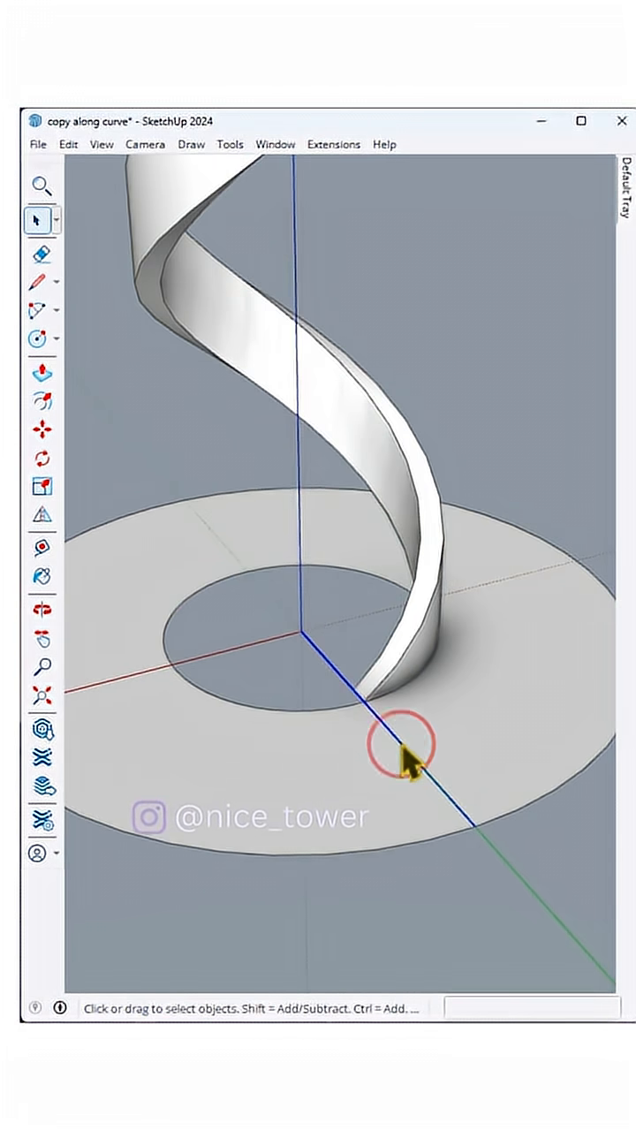
left_click(40, 481)
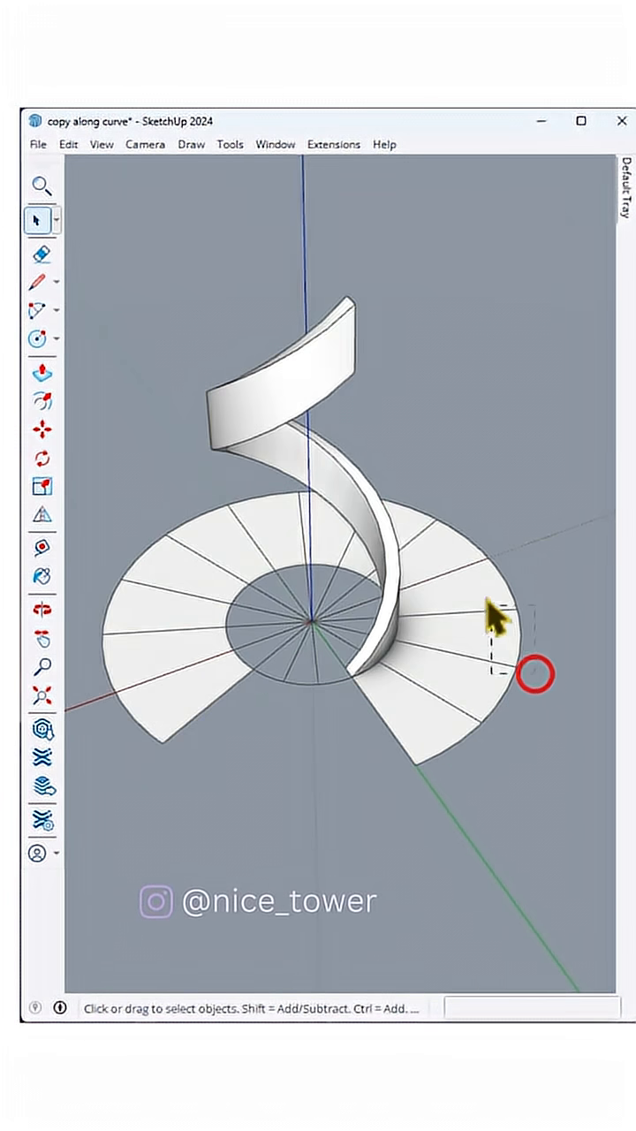
left_click(39, 608)
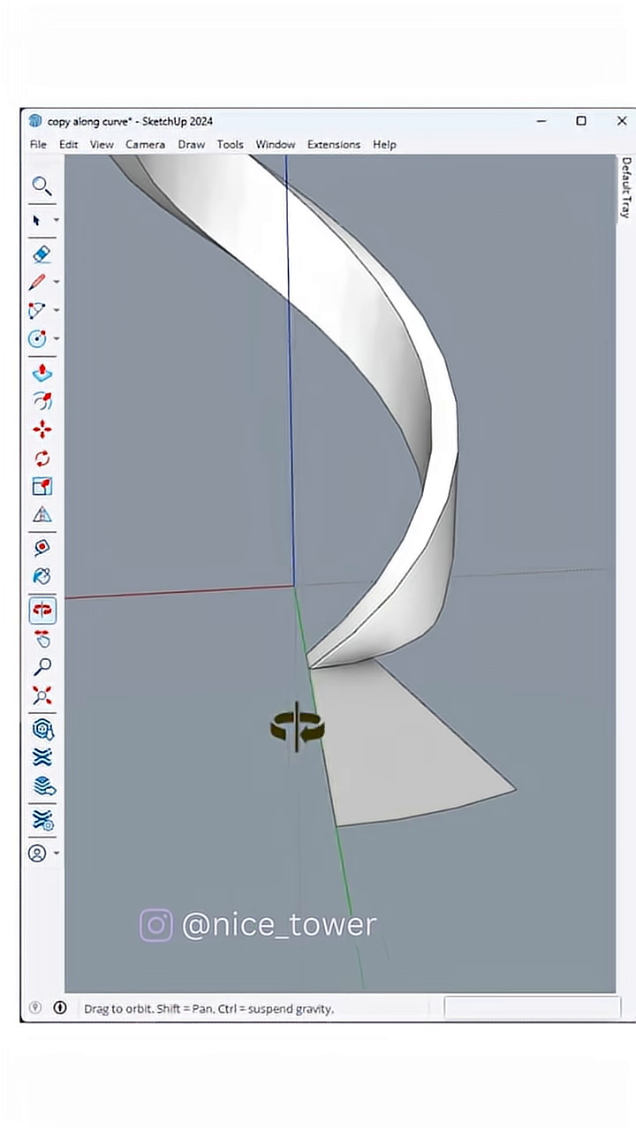
Step: Rotate the remaining wedge about the centre and Push/Pull it into a solid tread block
left_click(41, 458)
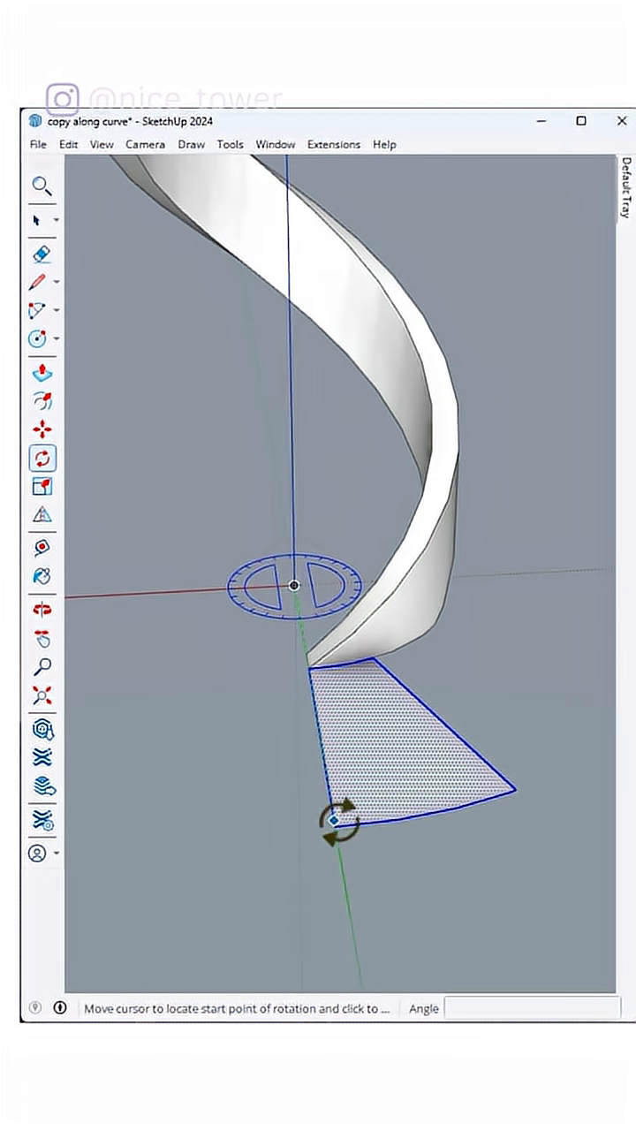
left_click(43, 398)
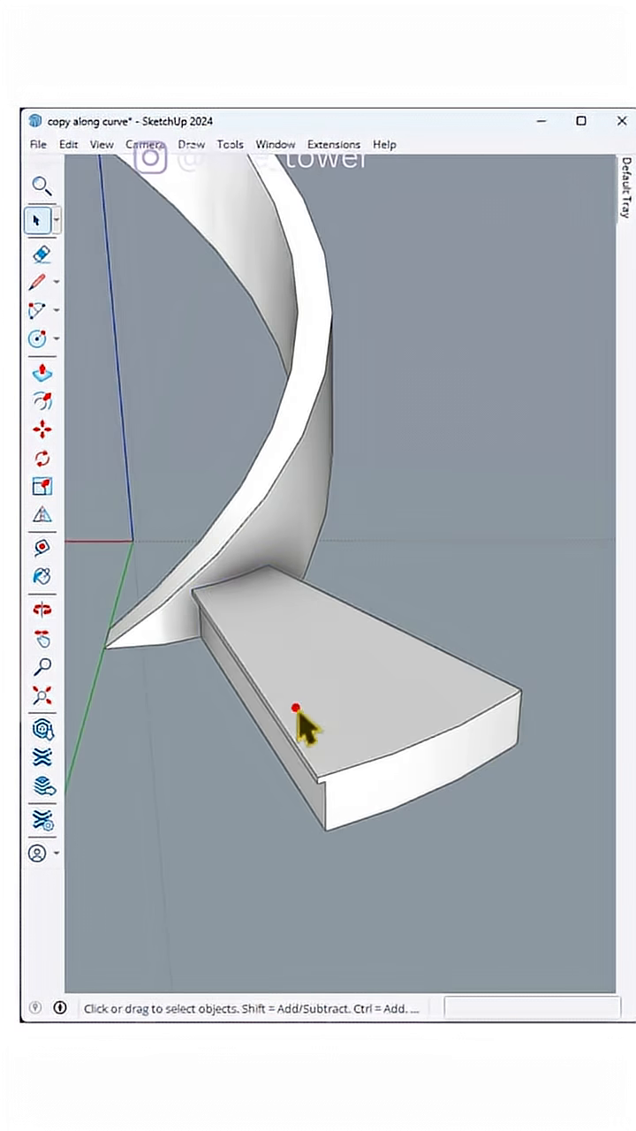
Step: Make the tread block a component via Make Component > Create
right_click(297, 707)
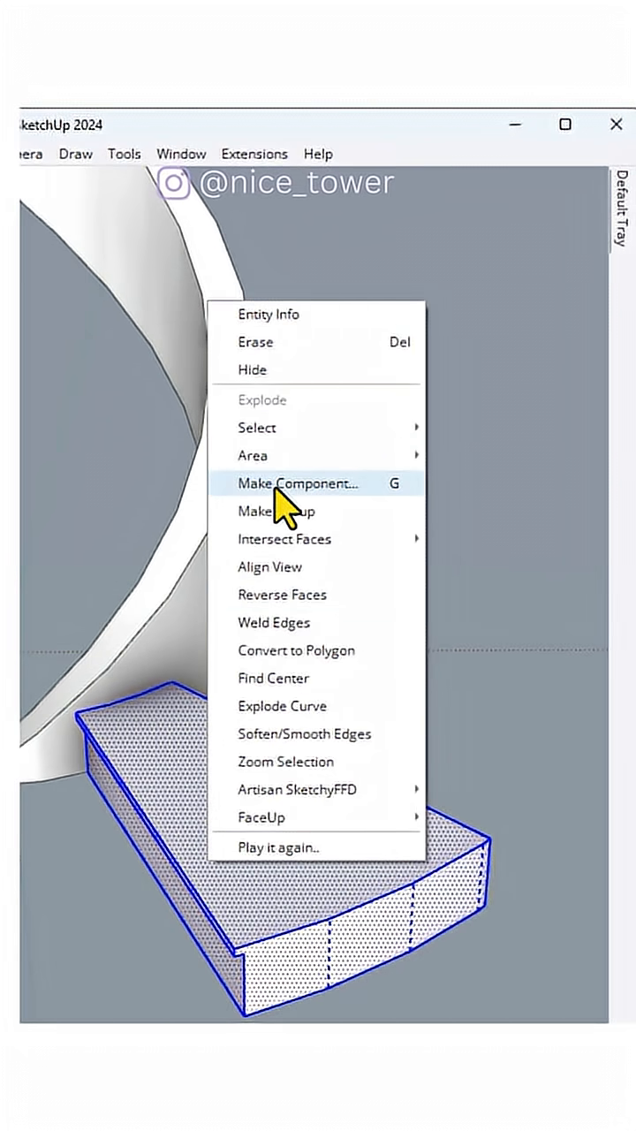
left_click(297, 485)
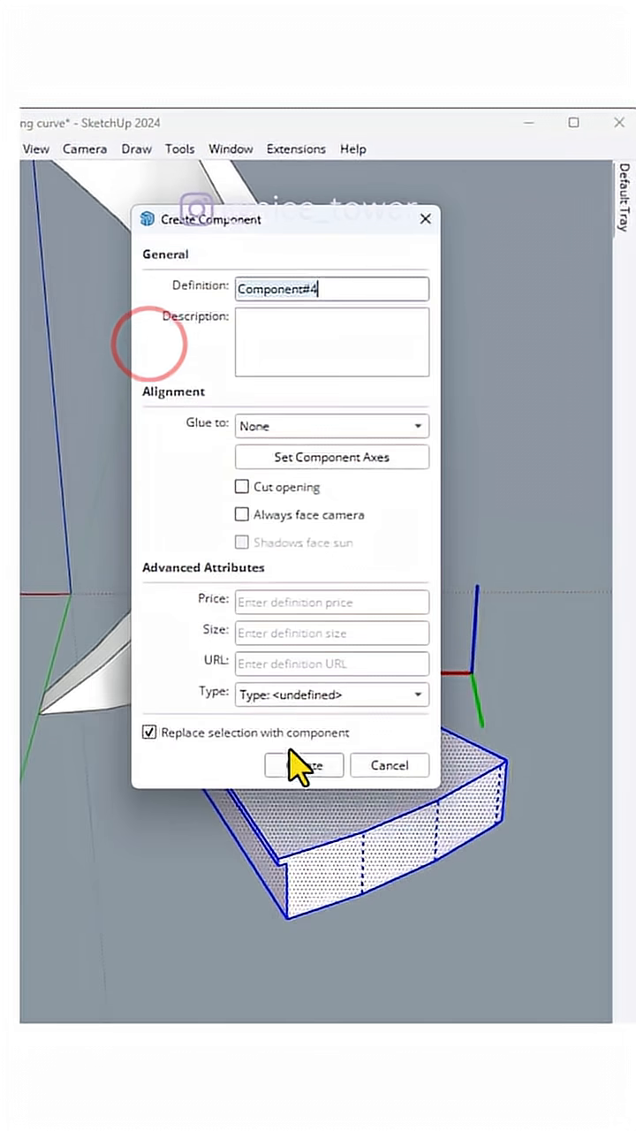
left_click(302, 764)
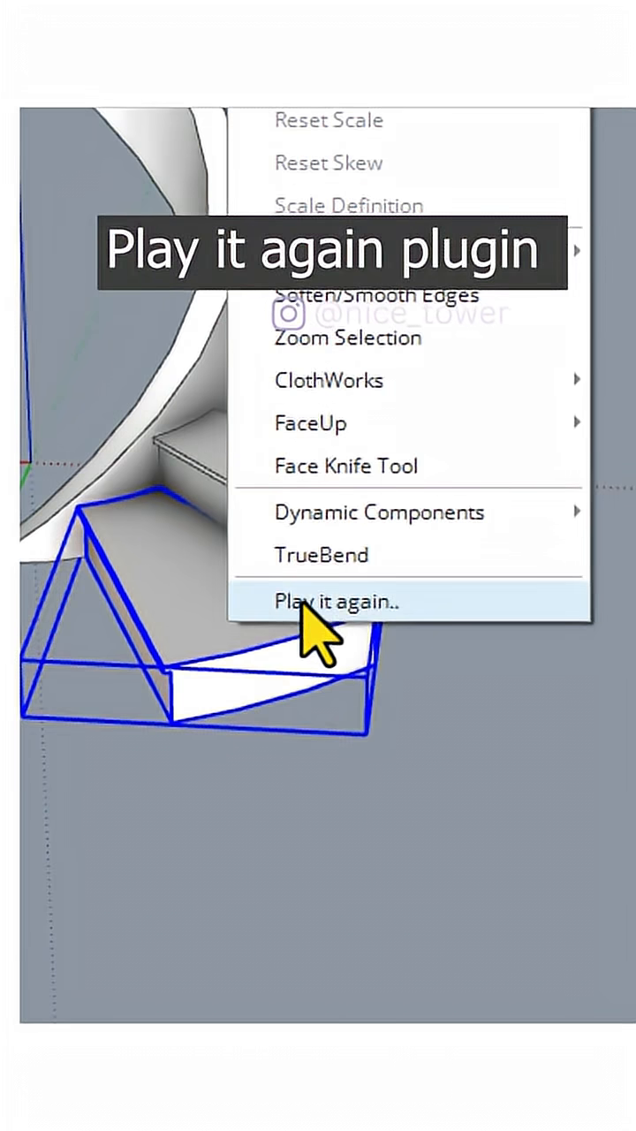
Step: Repeat the tread component up the stringer with Play it again to form the spiral staircase
left_click(336, 601)
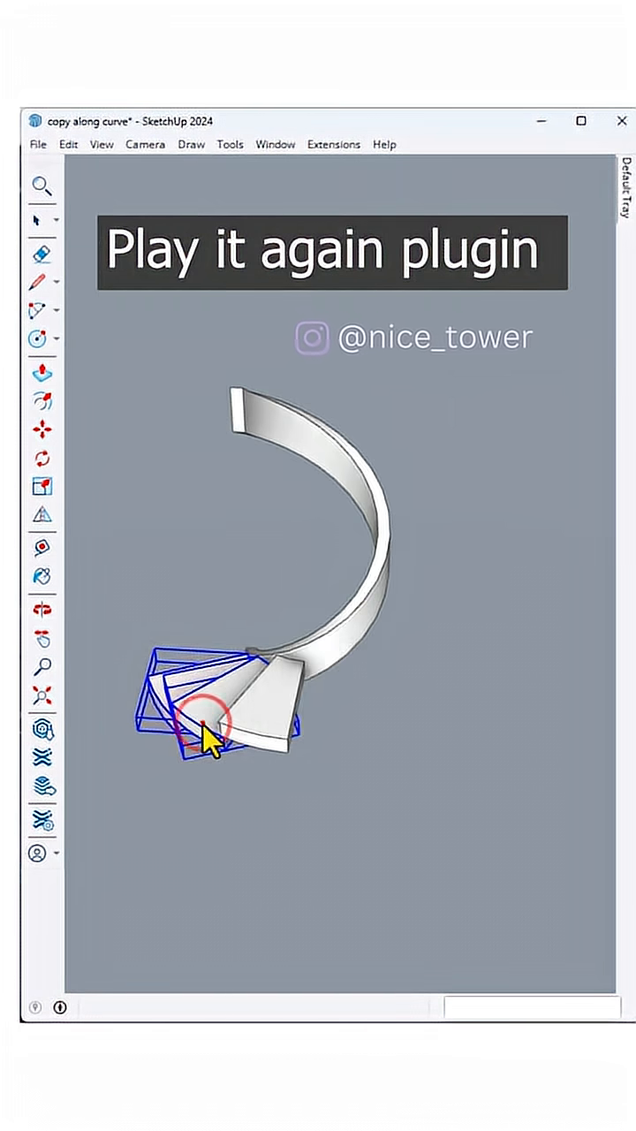
left_click(202, 733)
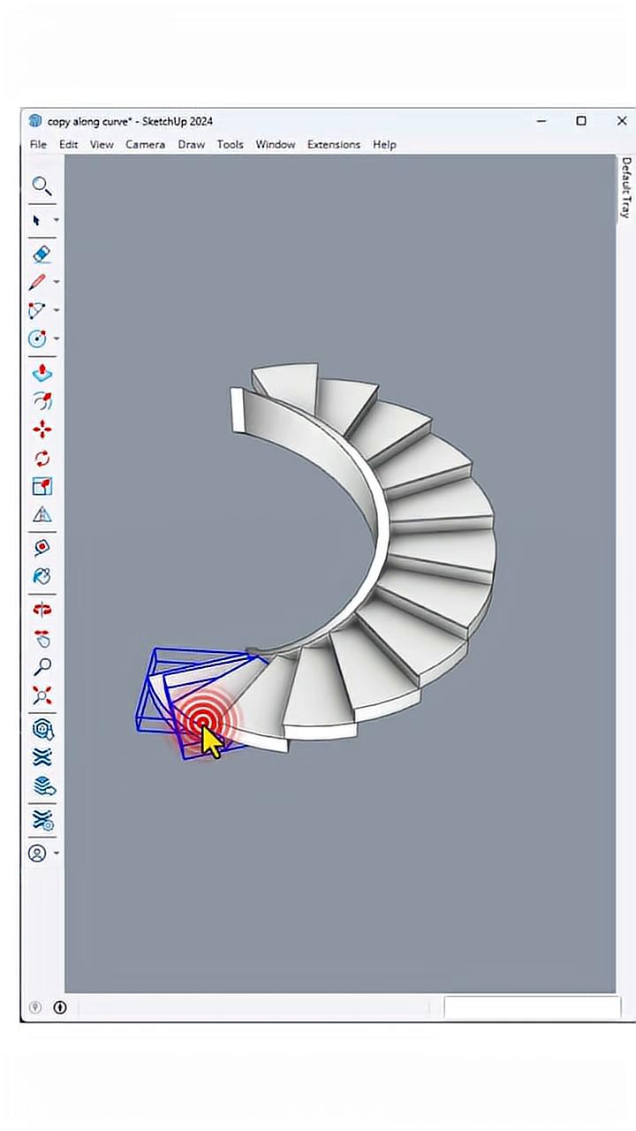